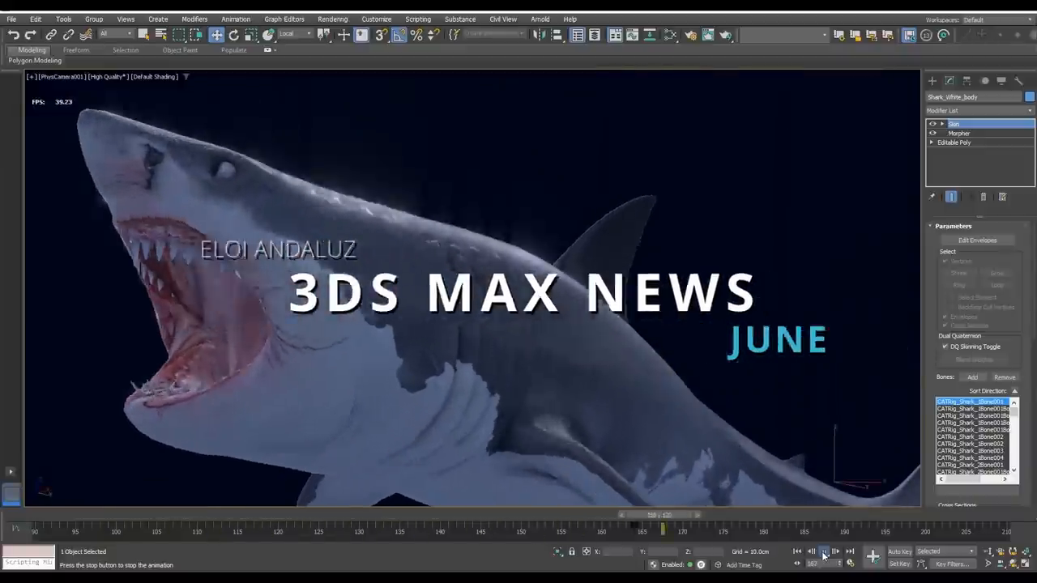
Advance past the June news intro to the Editable Spline demo viewport.
{"action": "left_click", "coordinate": [823, 551]}
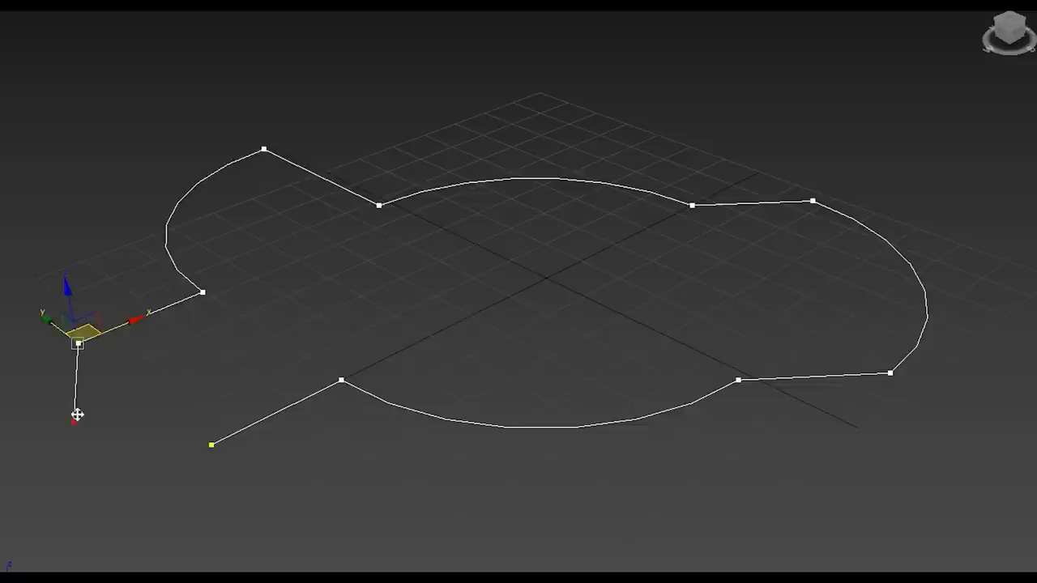
Shift-drag the spline's end vertex twice to pull out two new segments.
{"action": "left_click_drag", "start_coordinate": [78, 340], "coordinate": [372, 272]}
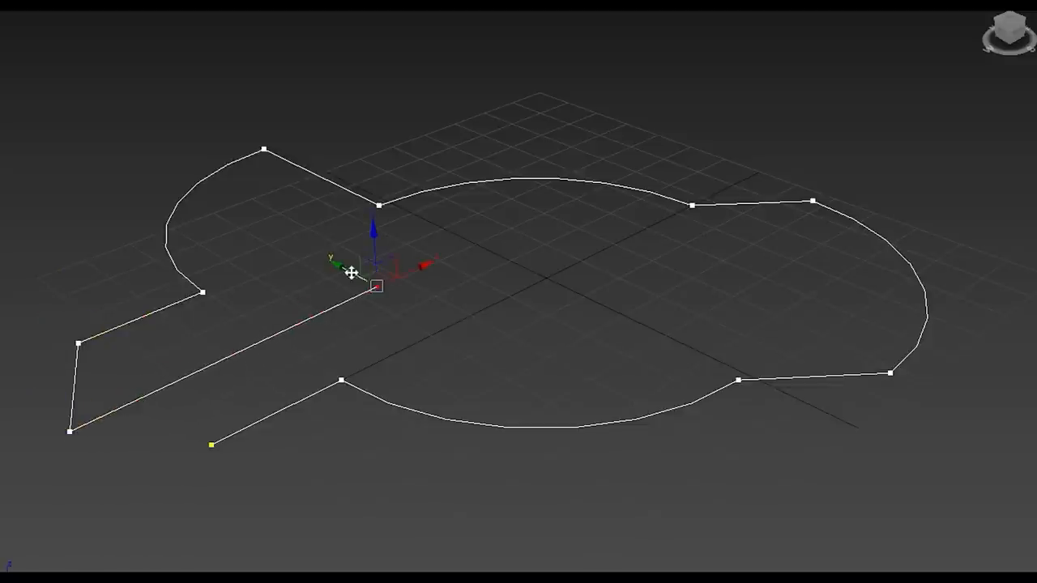
{"action": "left_click_drag", "start_coordinate": [376, 275], "coordinate": [168, 397]}
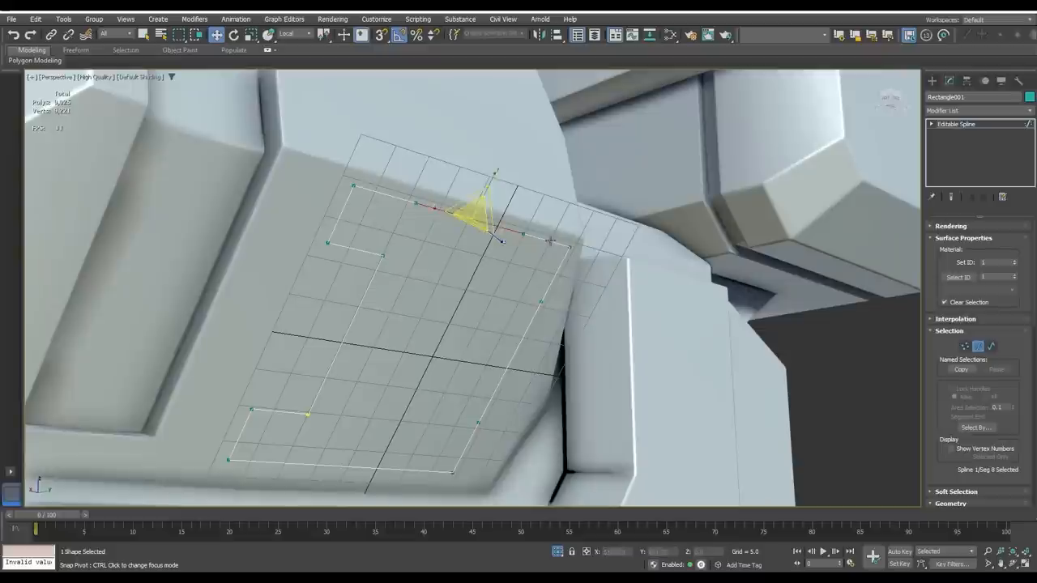
Select segments of the rectangle spline and extrude one into new segments.
{"action": "left_click", "coordinate": [489, 344]}
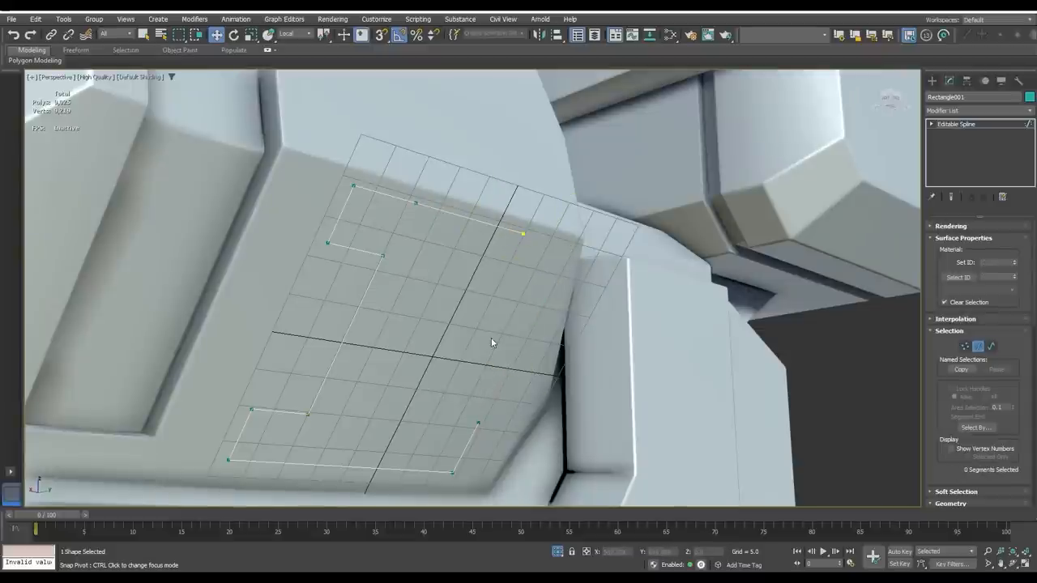
{"action": "left_click", "coordinate": [525, 235]}
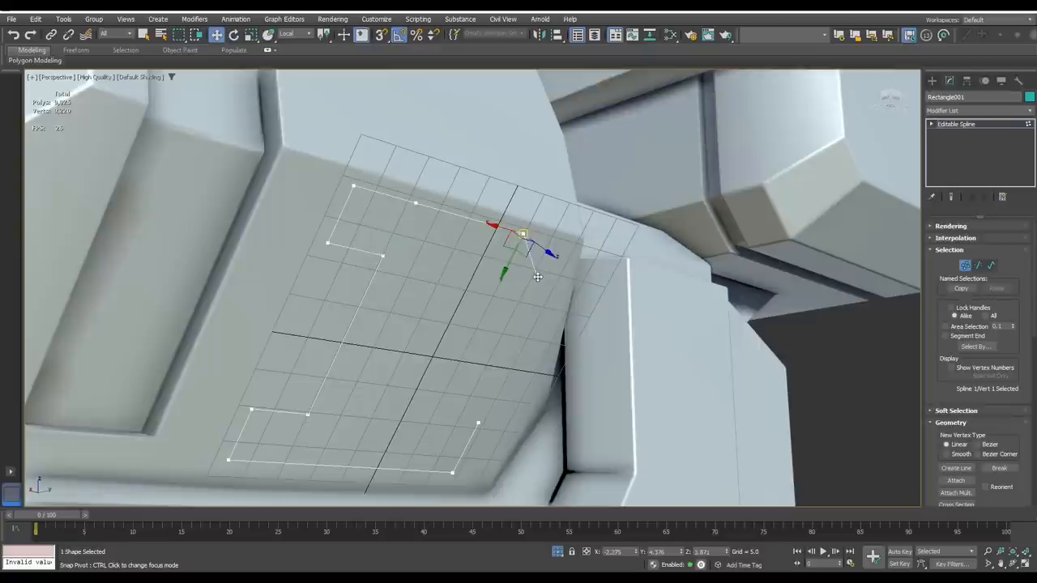
{"action": "left_click_drag", "start_coordinate": [525, 234], "coordinate": [468, 420]}
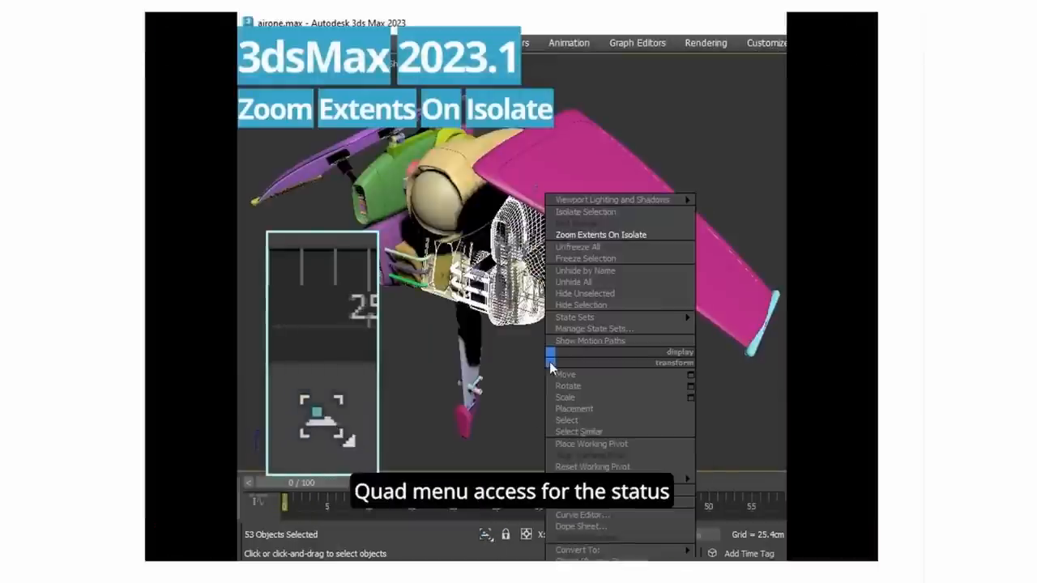
Enable Zoom Extents On Isolate and isolate a single aircraft part framed in view.
{"action": "left_click", "coordinate": [600, 233]}
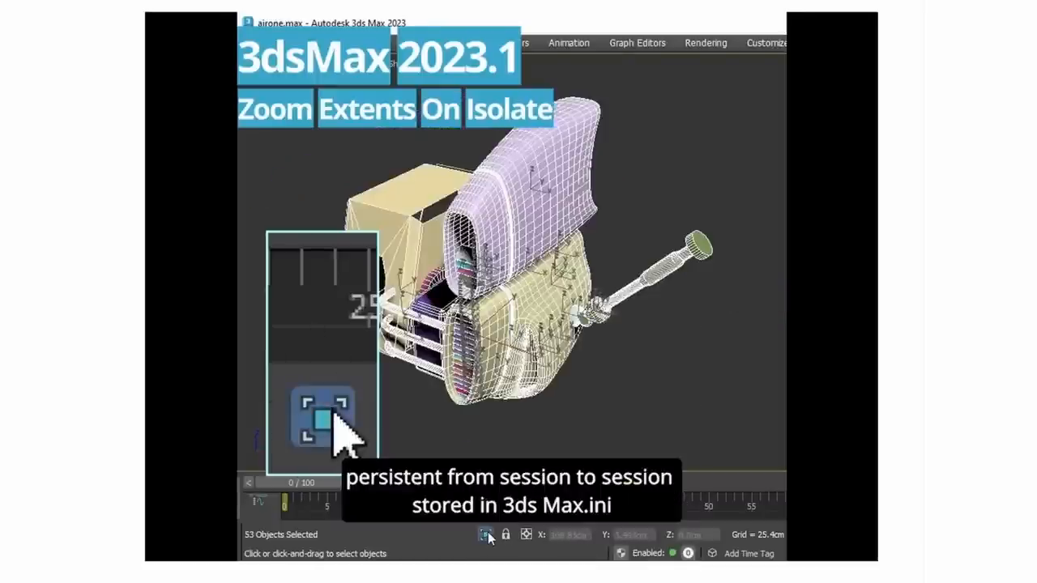
{"action": "left_click", "coordinate": [324, 413]}
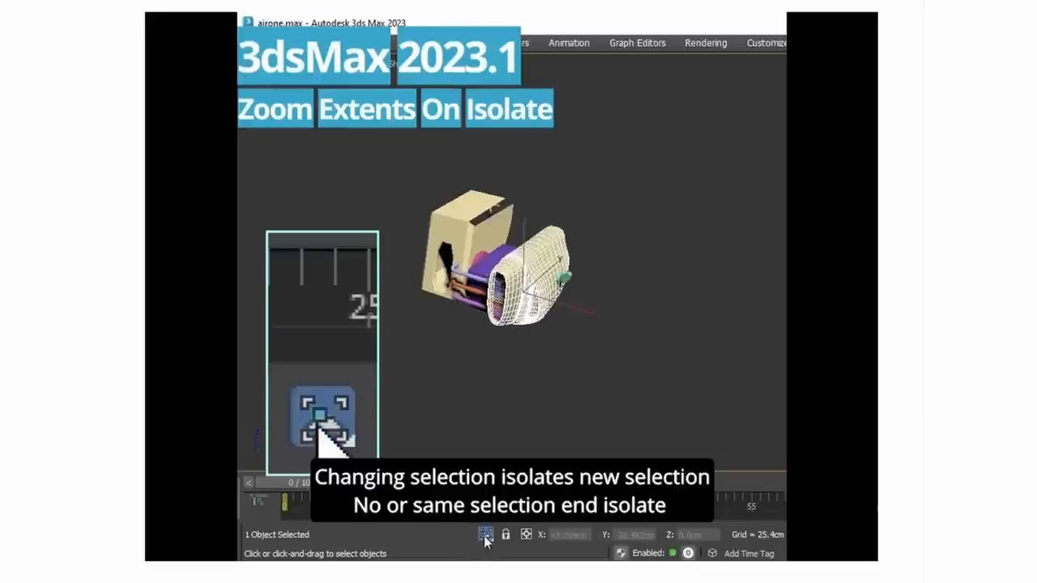
{"action": "left_click", "coordinate": [486, 535]}
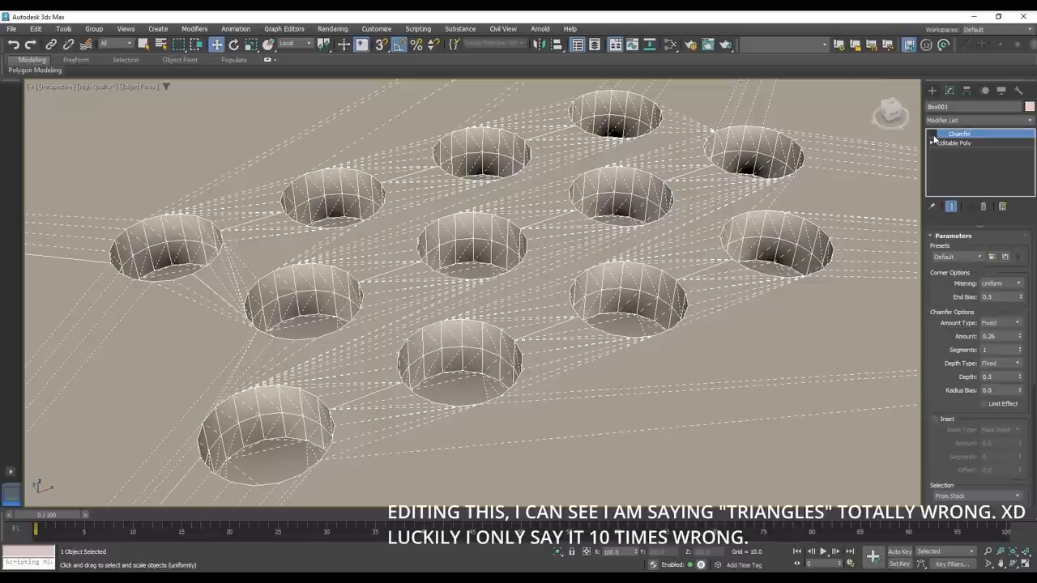
Add a Chamfer modifier over the Editable Poly to round the hole rims.
{"action": "left_click", "coordinate": [933, 132]}
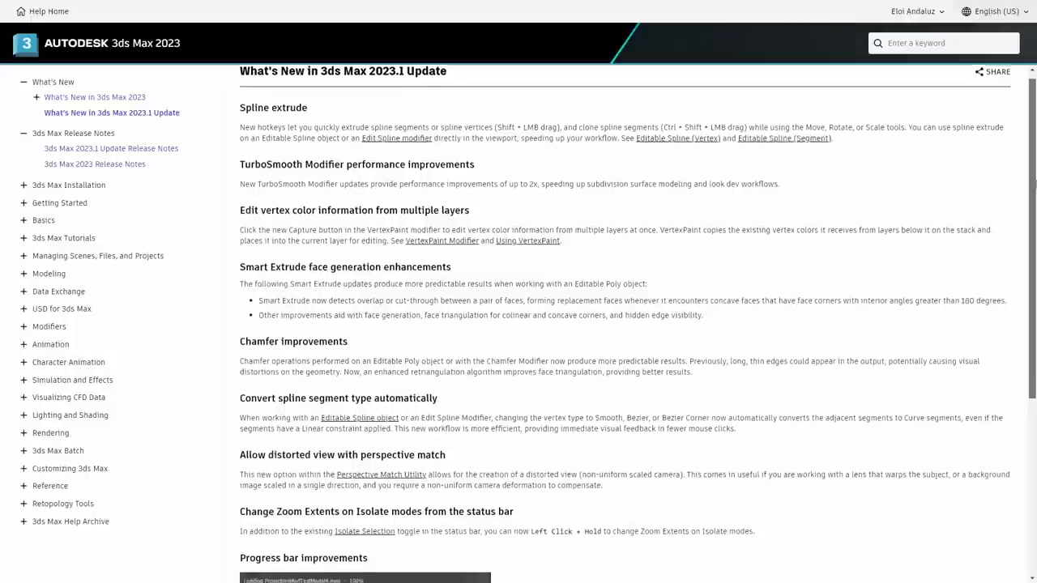
Browse the What's New page and switch to the 2023.1 Update Release Notes.
{"action": "scroll", "scroll_direction": "down", "scroll_amount": 3}
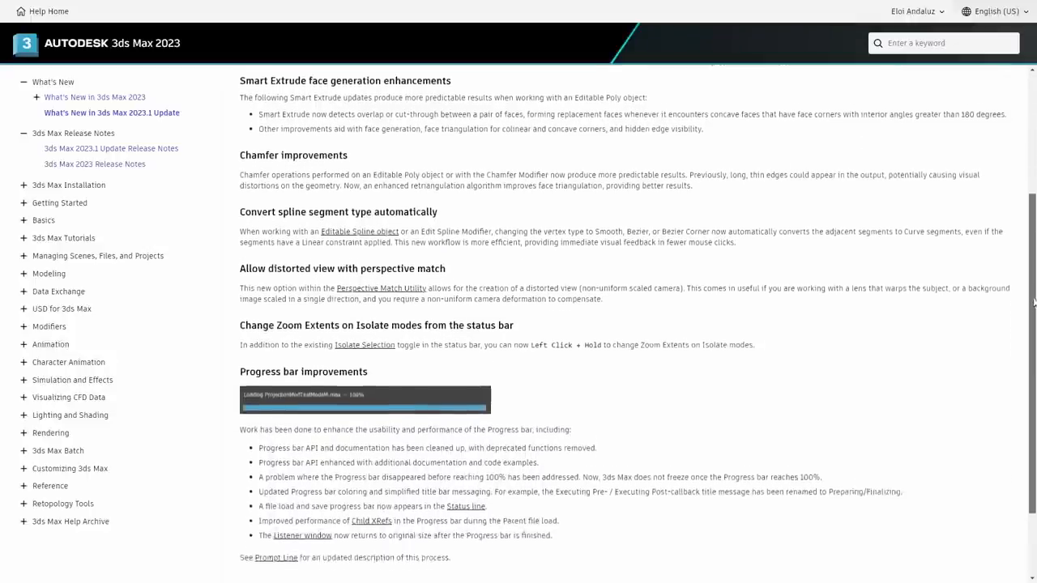
{"action": "scroll", "scroll_direction": "down", "scroll_amount": 3}
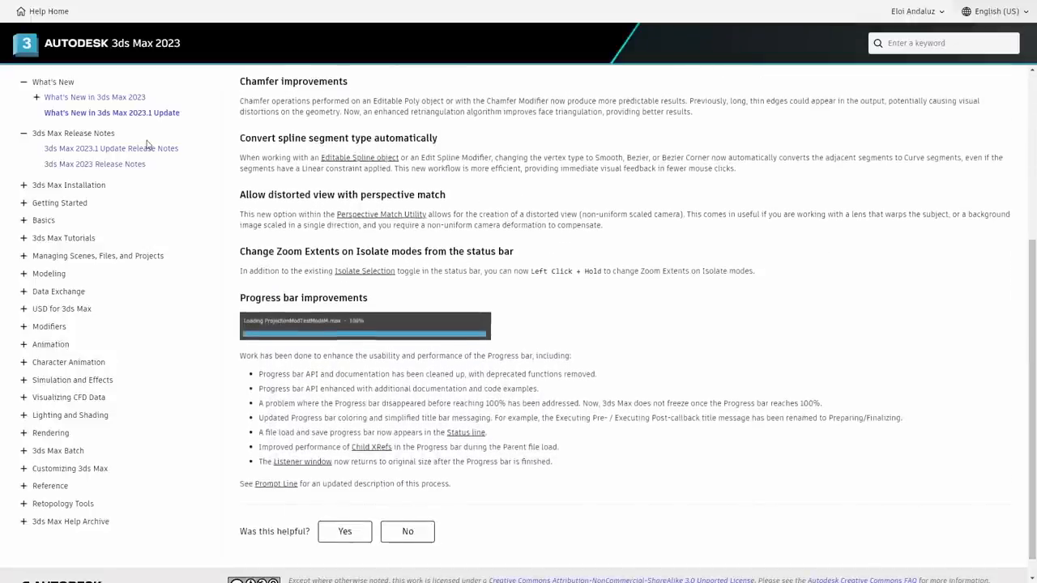
{"action": "left_click", "coordinate": [110, 147]}
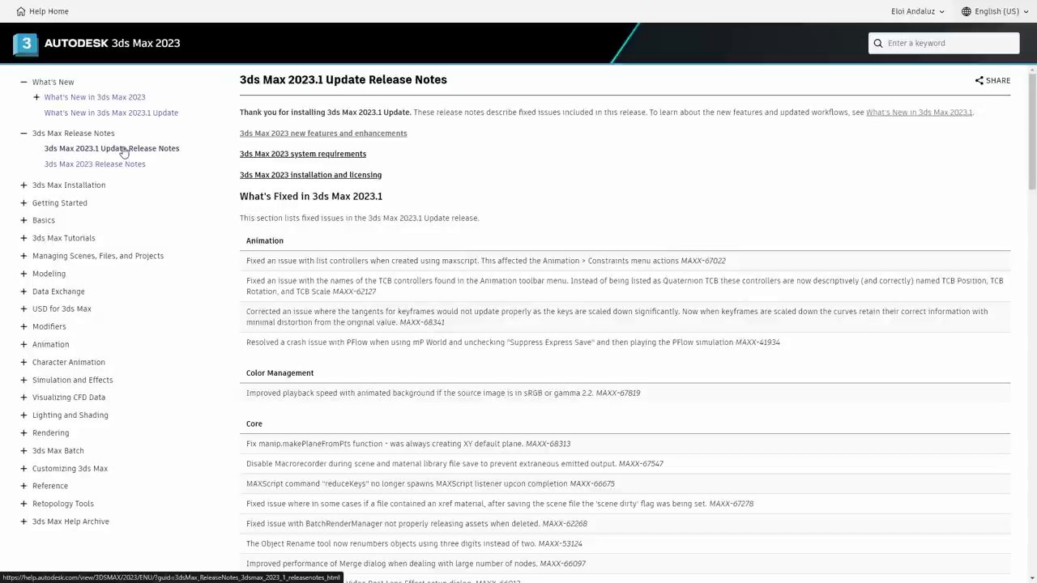
Scroll the fixes list and highlight the playback speed fix description.
{"action": "scroll", "scroll_direction": "down", "scroll_amount": 3}
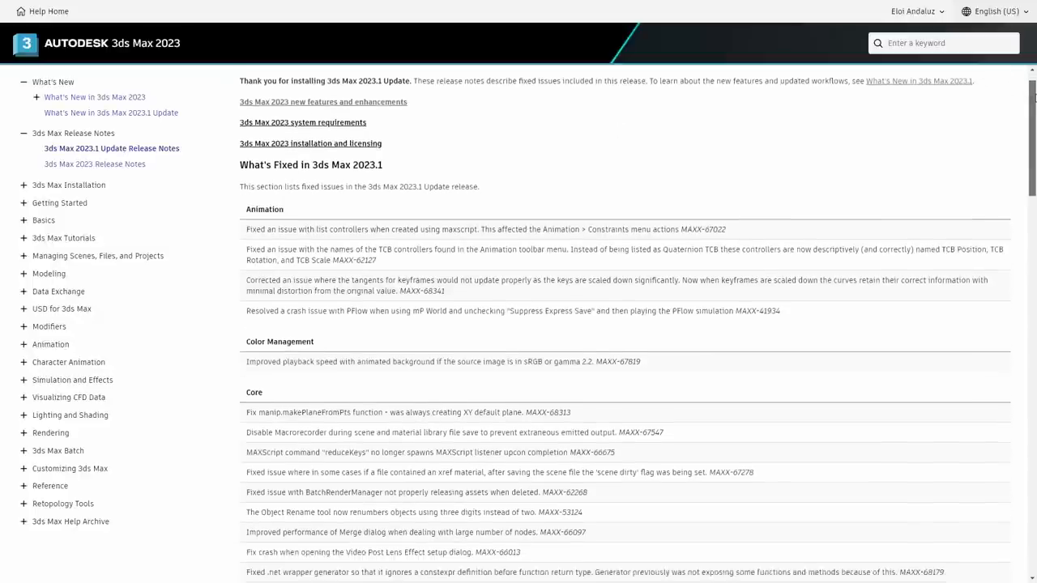
{"action": "scroll", "scroll_direction": "down", "scroll_amount": 3}
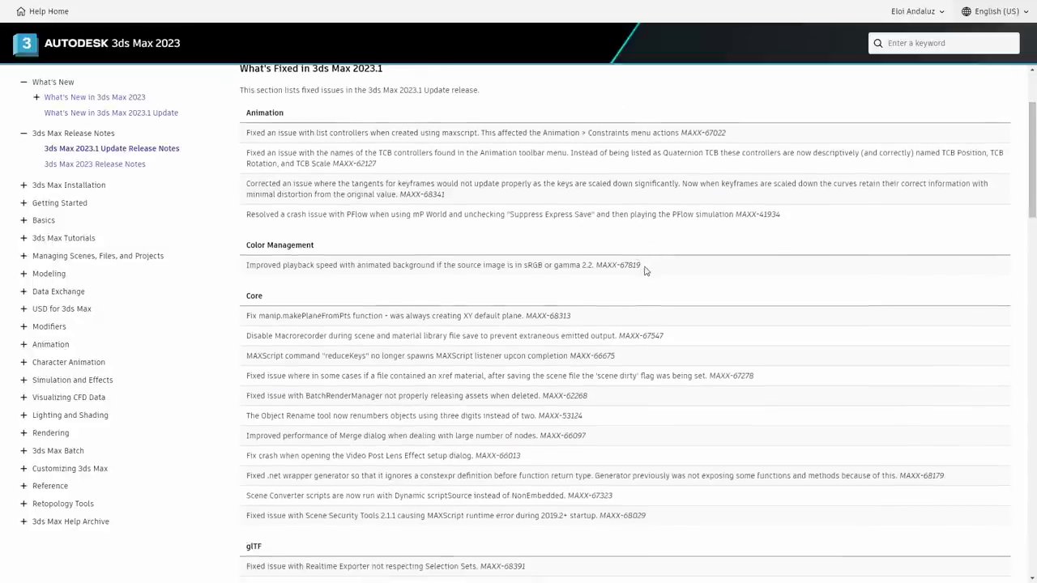
{"action": "triple_click", "coordinate": [442, 265]}
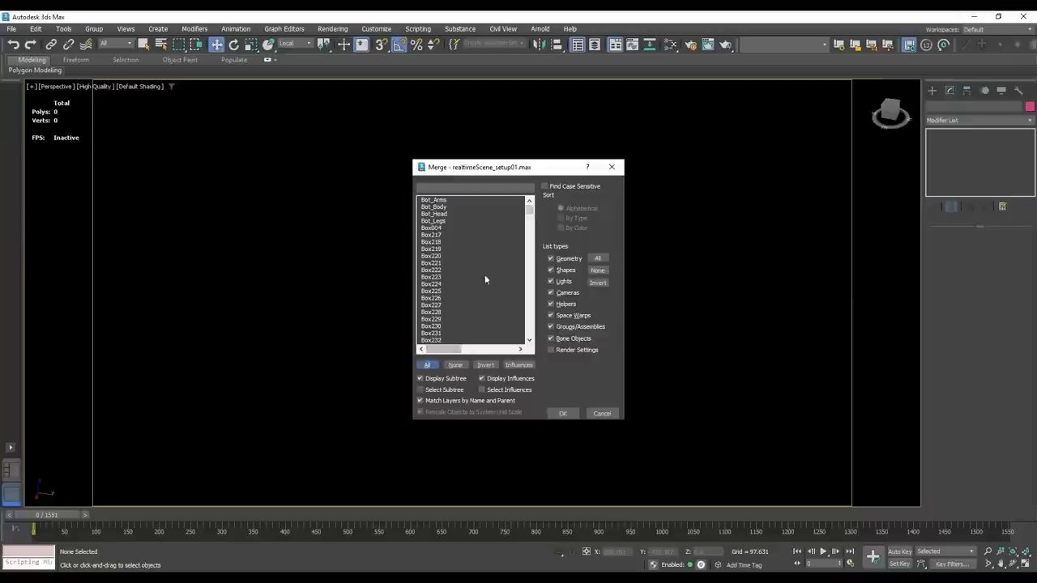
Choose objects to bring in from the scene file in the Merge dialog.
{"action": "left_click", "coordinate": [603, 413]}
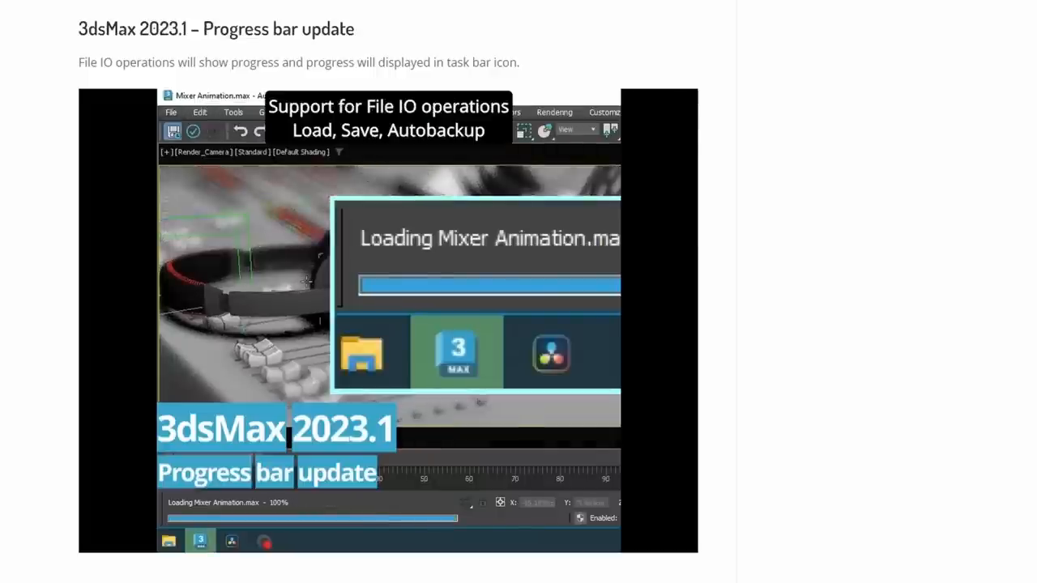
Play the 3dsMax 2023.1 progress bar update demo clip in the blog post.
{"action": "left_click", "coordinate": [171, 112]}
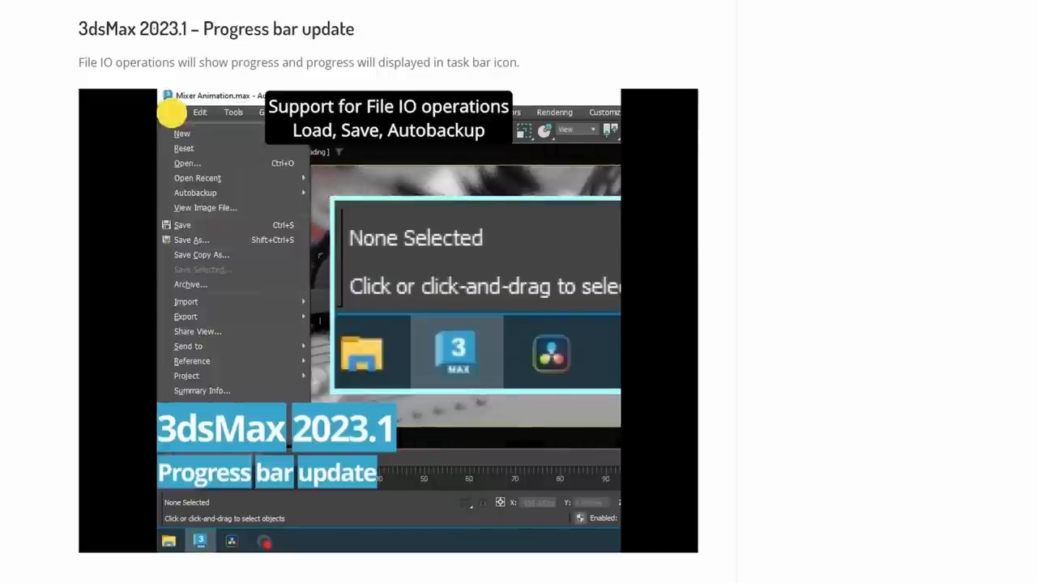
{"action": "left_click", "coordinate": [181, 224]}
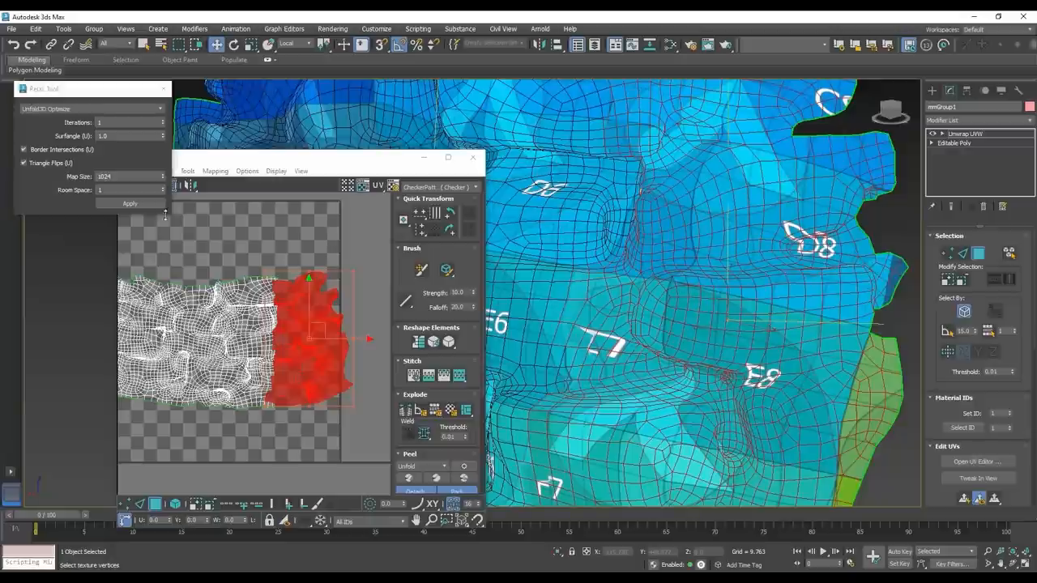
Expand the Save as type list in Export Material Library showing older-version formats.
{"action": "left_click", "coordinate": [130, 204]}
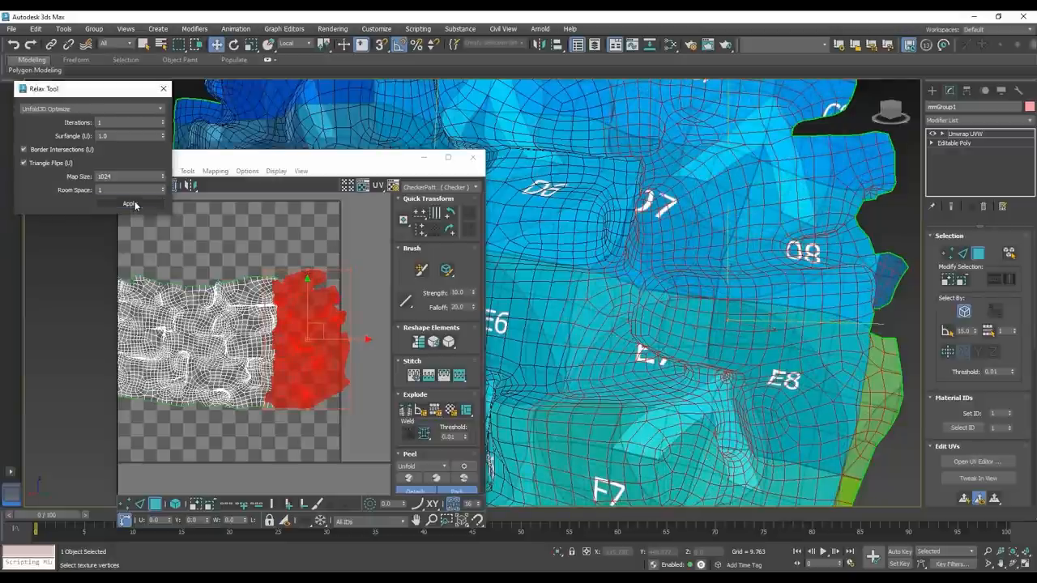
{"action": "left_click", "coordinate": [130, 204]}
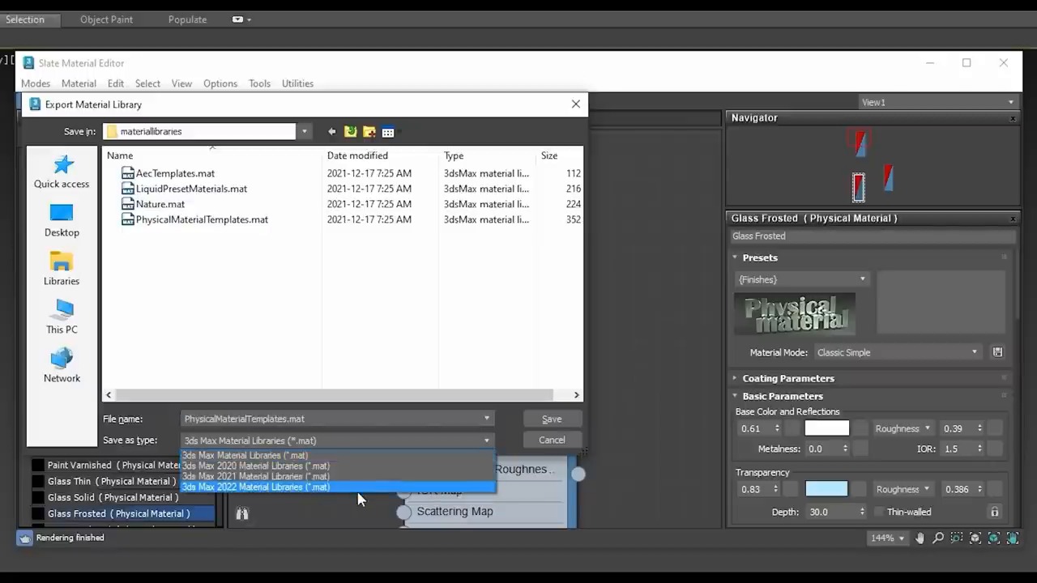
Close Export Material Library and move to the Perspective Match release notes.
{"action": "left_click", "coordinate": [256, 466]}
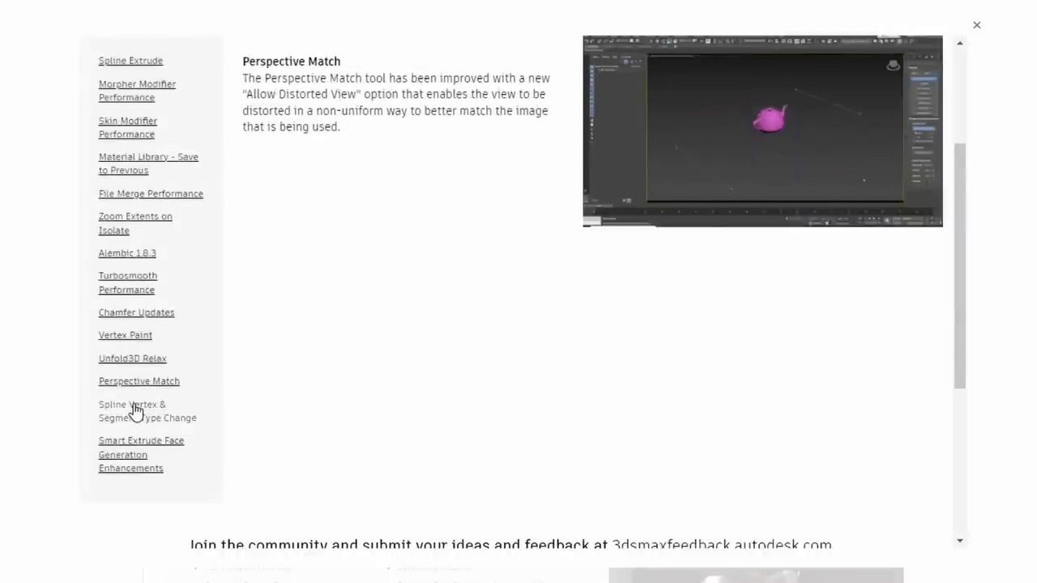
{"action": "left_click", "coordinate": [133, 412]}
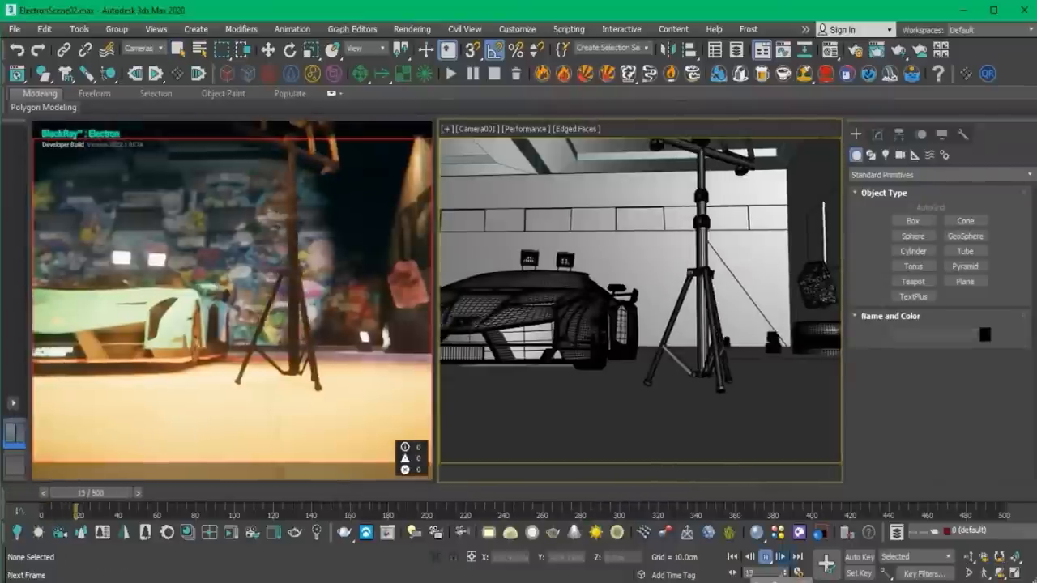
Start the interactive render view beside the Camera001 shaded viewport.
{"action": "left_click", "coordinate": [450, 74]}
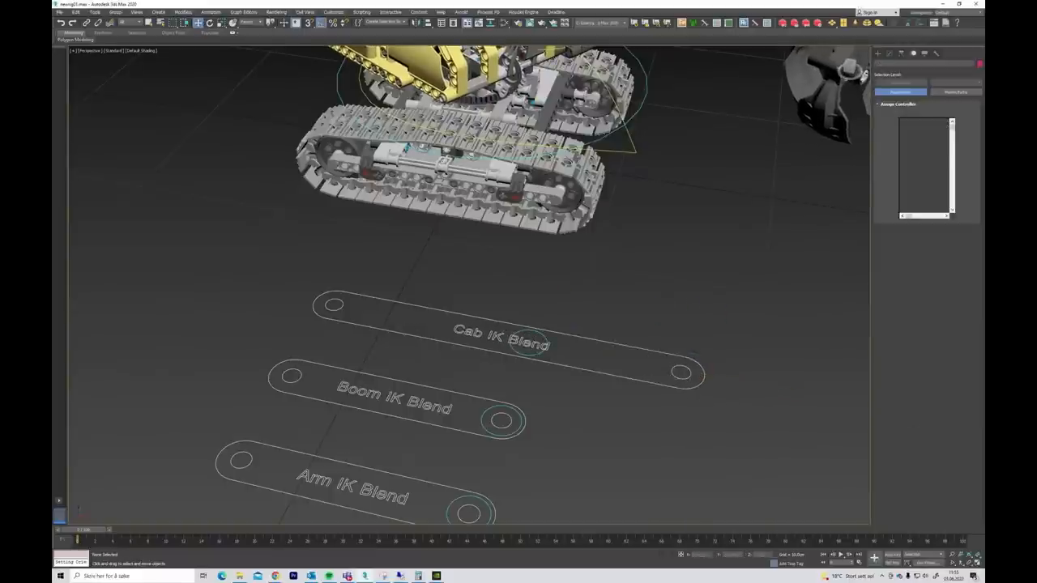
Select the Cab IK Blend slider shape in the excavator rig viewport.
{"action": "left_click", "coordinate": [405, 318]}
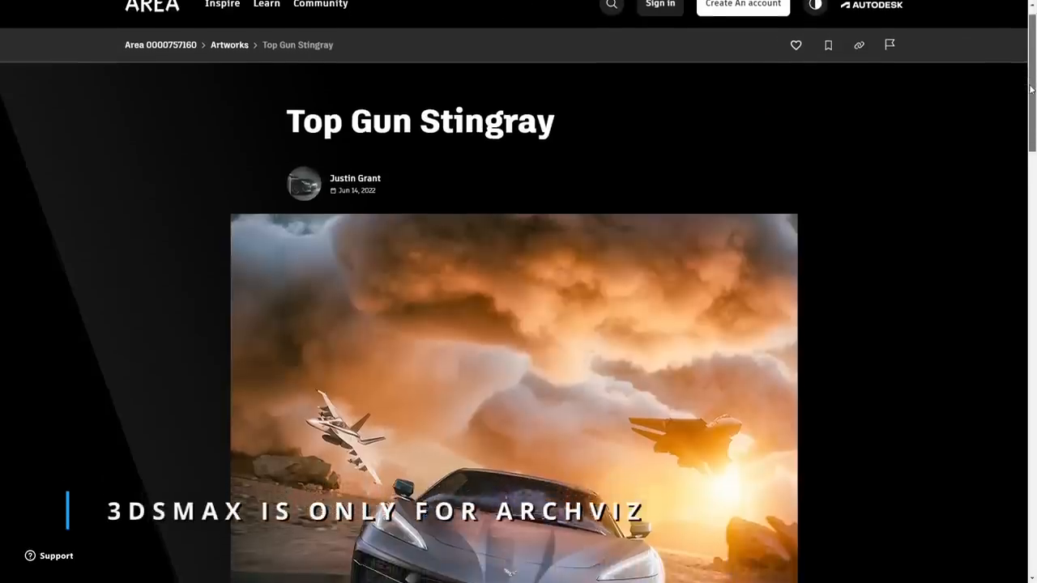
{"action": "scroll", "scroll_direction": "down", "scroll_amount": 3}
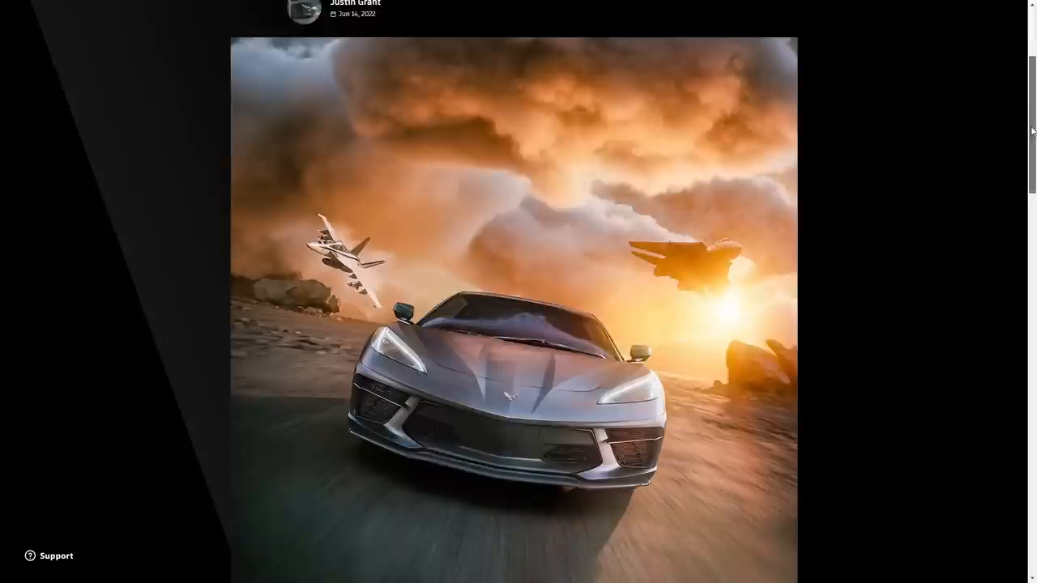
{"action": "scroll", "scroll_direction": "down", "scroll_amount": 3}
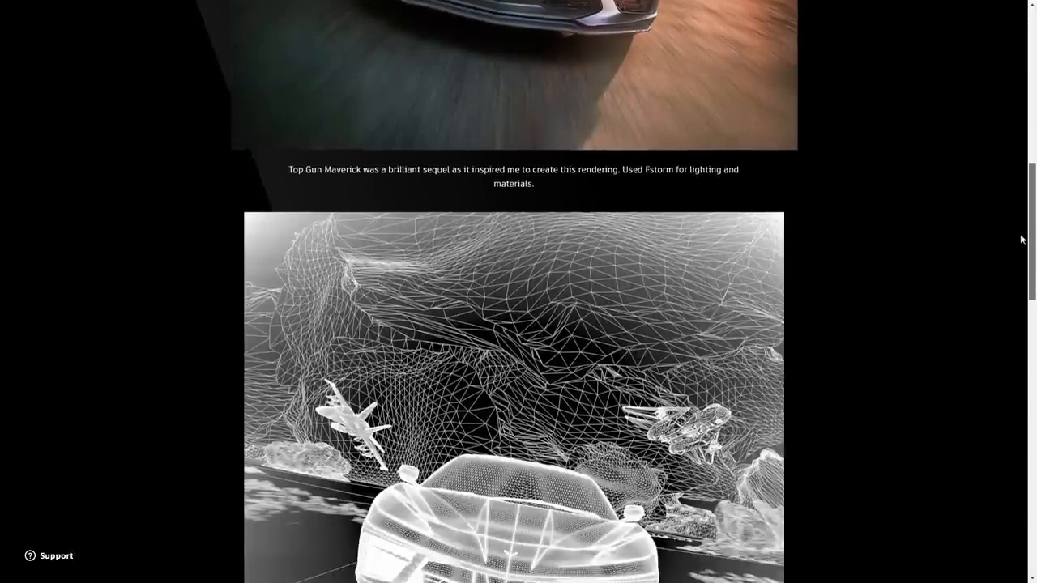
{"action": "scroll", "scroll_direction": "down", "scroll_amount": 3}
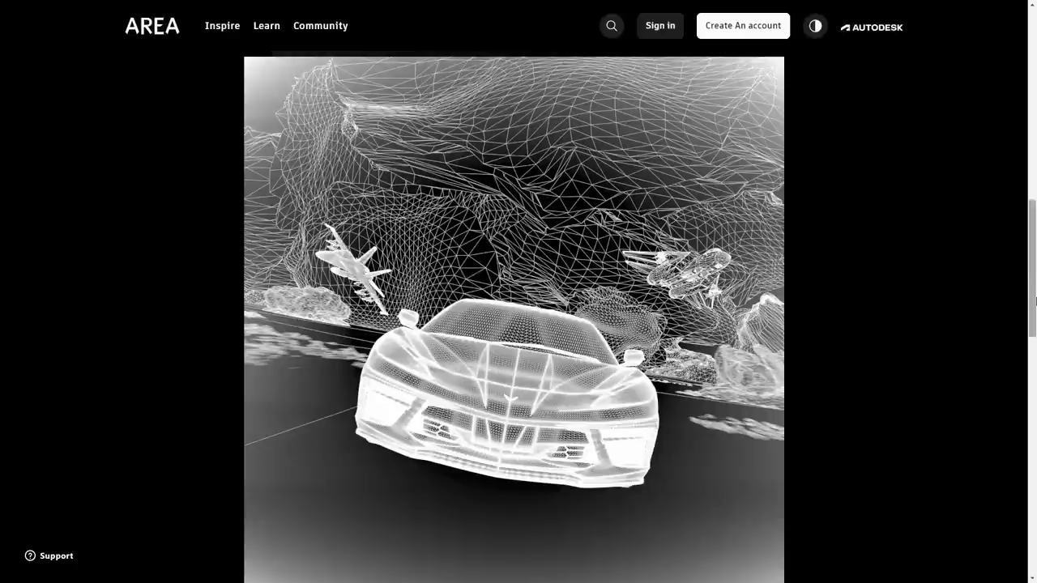
{"action": "scroll", "scroll_direction": "down", "scroll_amount": 3}
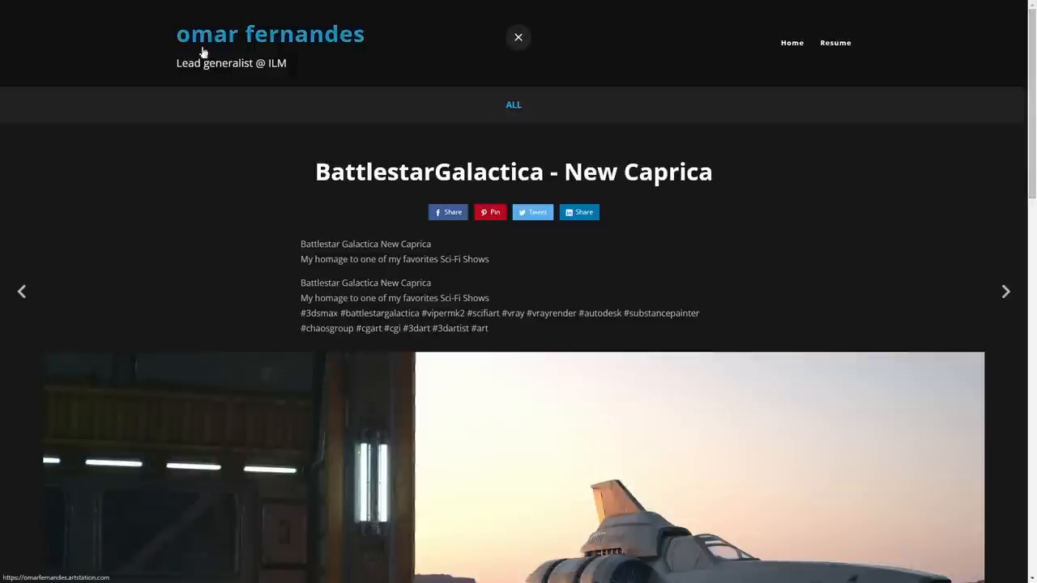
Scroll down the BattlestarGalactica - New Caprica portfolio page to view the render.
{"action": "scroll", "scroll_direction": "down", "scroll_amount": 3}
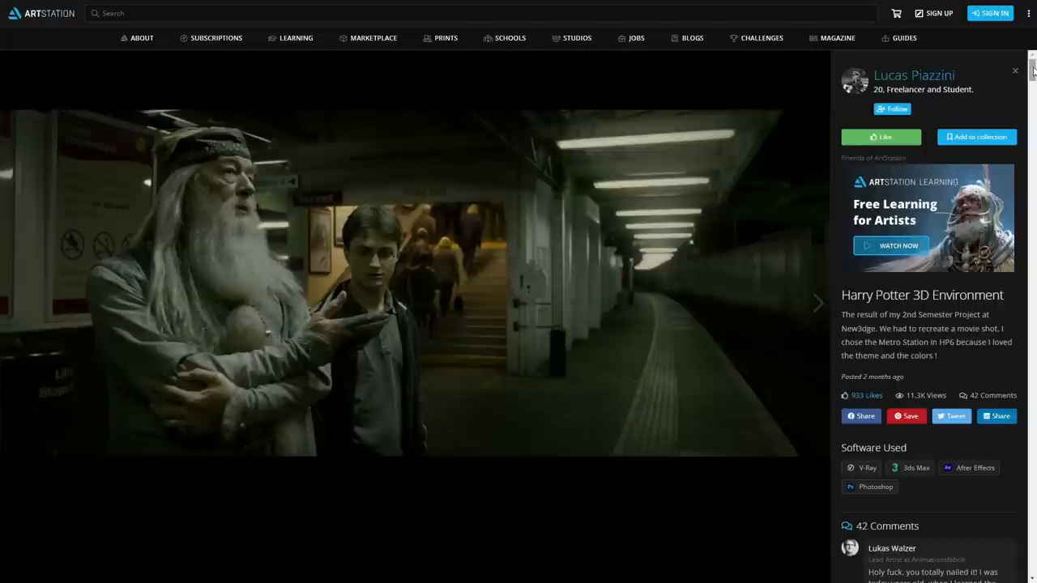
{"action": "scroll", "scroll_direction": "down", "scroll_amount": 3}
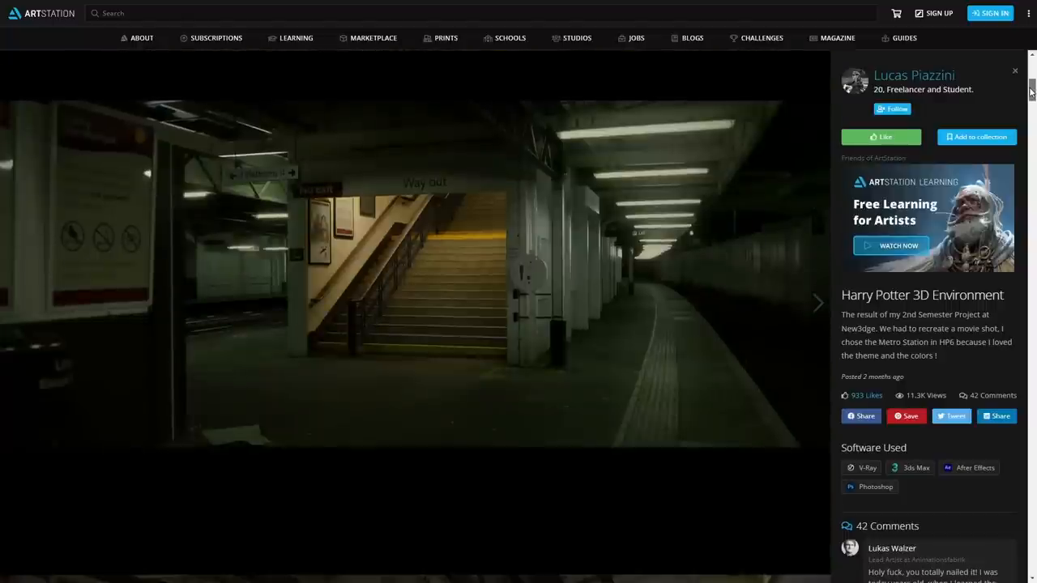
{"action": "scroll", "scroll_direction": "down", "scroll_amount": 3}
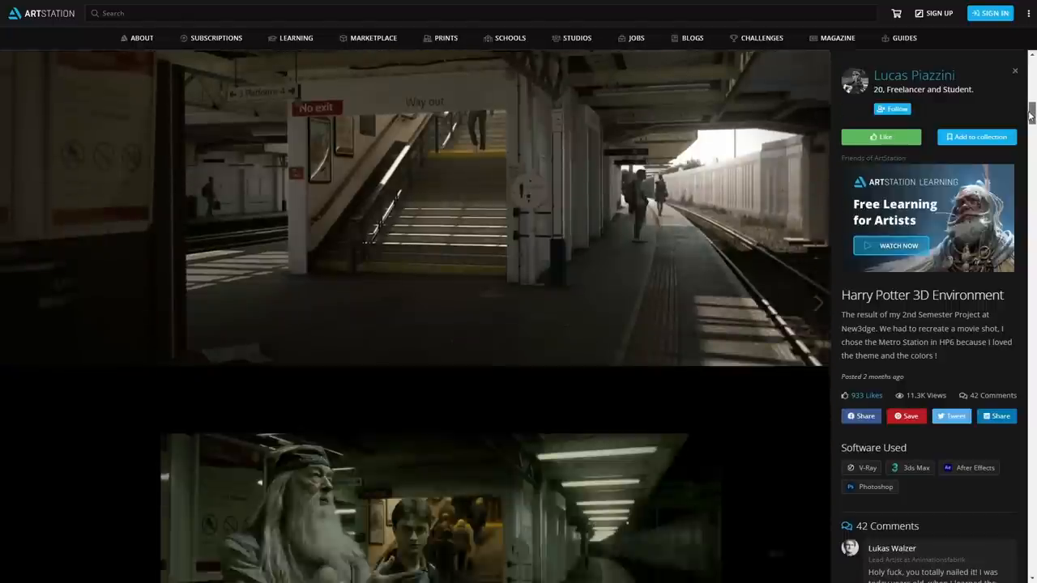
{"action": "scroll", "scroll_direction": "down", "scroll_amount": 3}
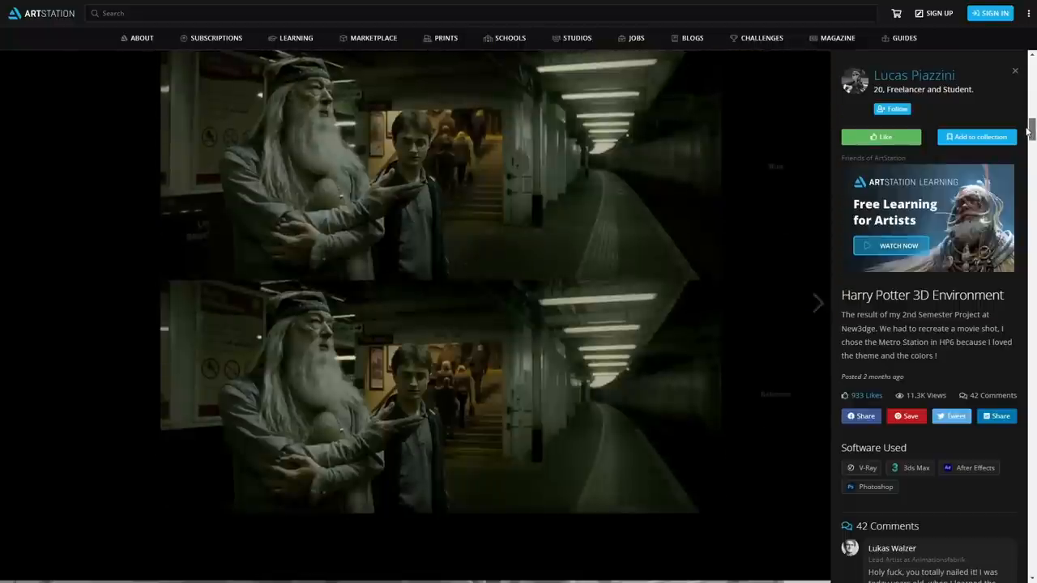
{"action": "left_click", "coordinate": [816, 303]}
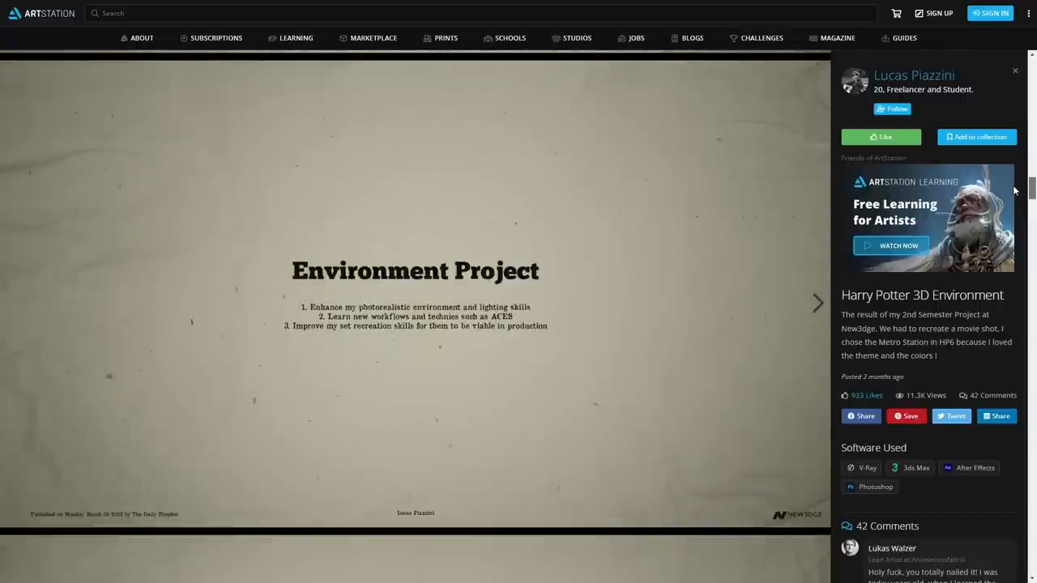
{"action": "scroll", "scroll_direction": "down", "scroll_amount": 3}
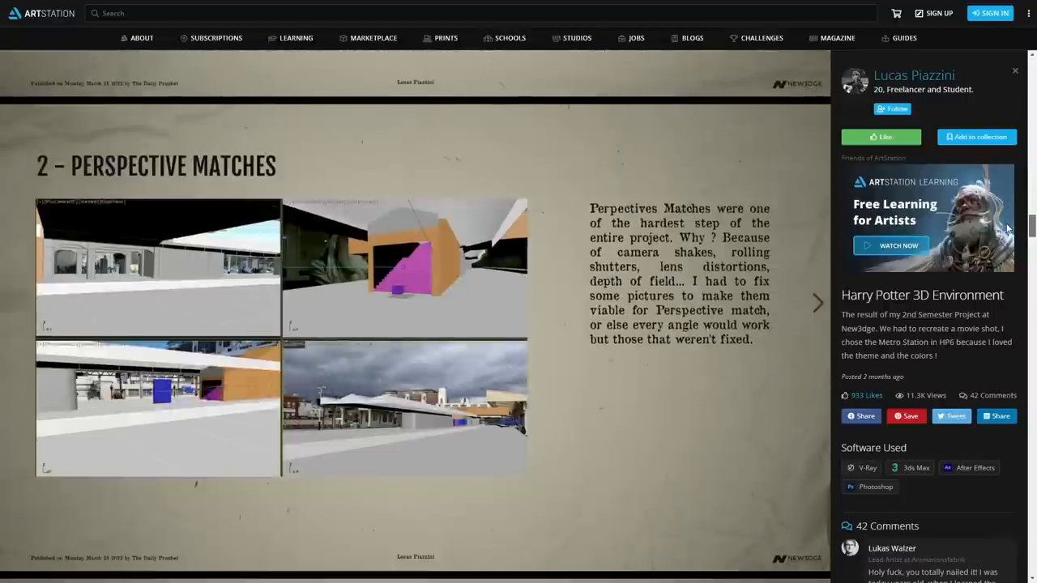
{"action": "scroll", "scroll_direction": "down", "scroll_amount": 3}
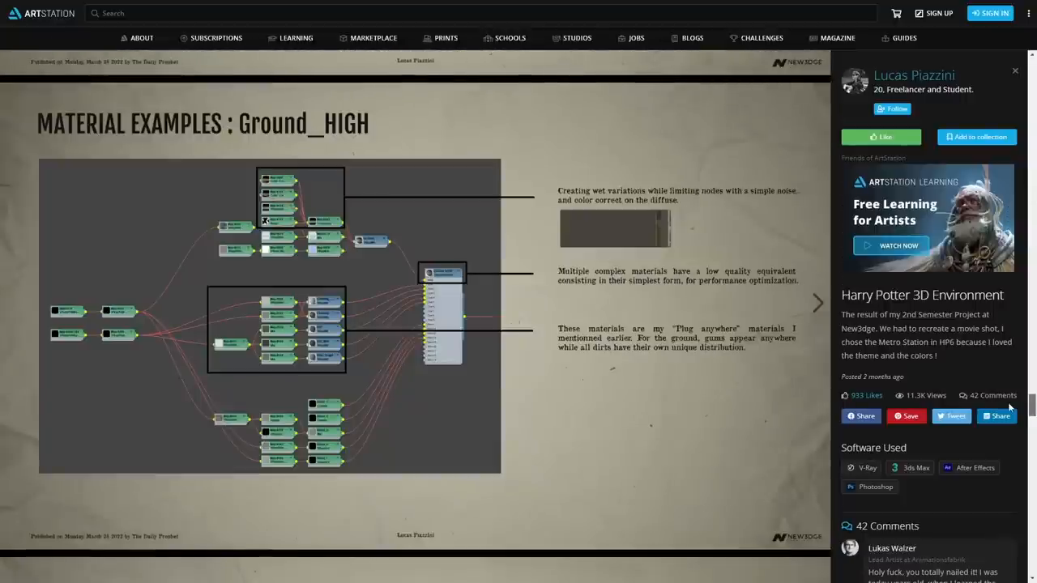
{"action": "scroll", "scroll_direction": "down", "scroll_amount": 3}
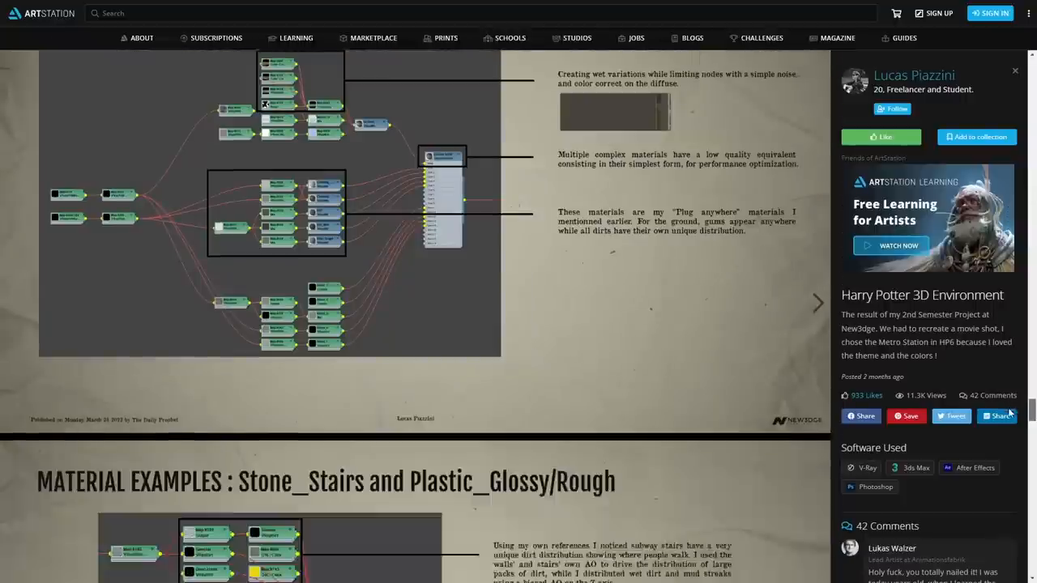
{"action": "scroll", "scroll_direction": "down", "scroll_amount": 3}
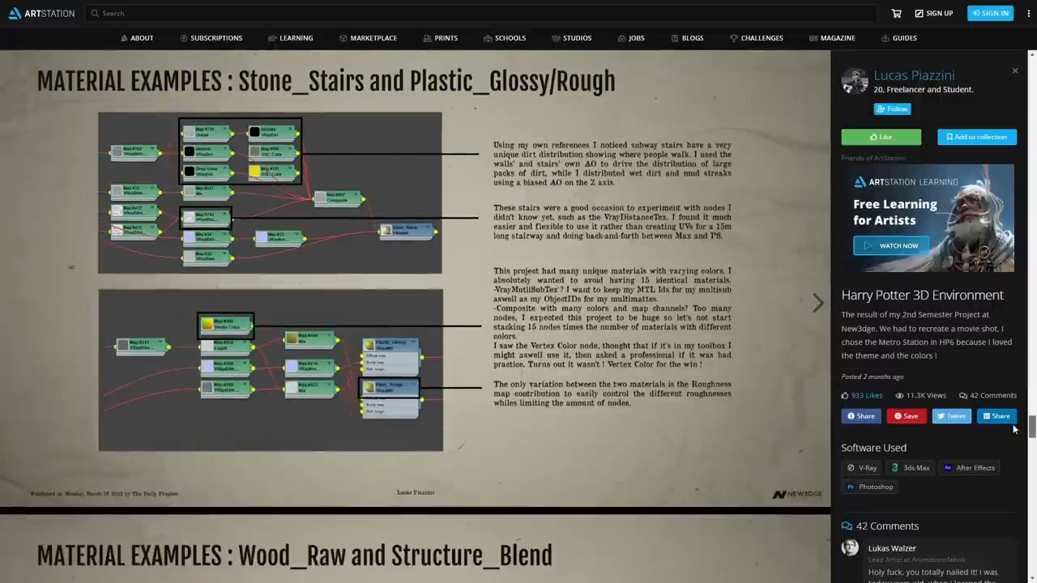
{"action": "scroll", "scroll_direction": "down", "scroll_amount": 3}
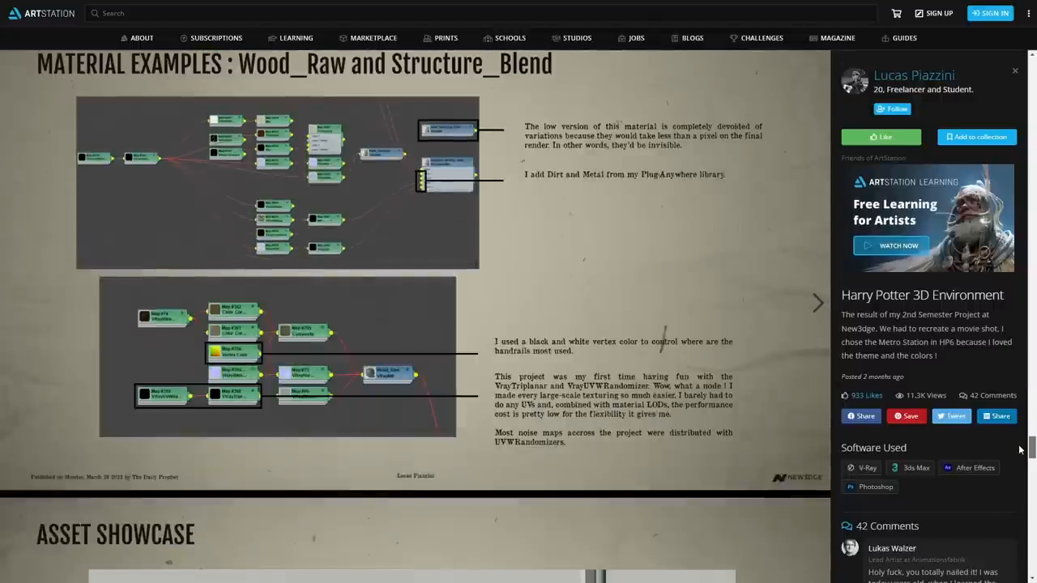